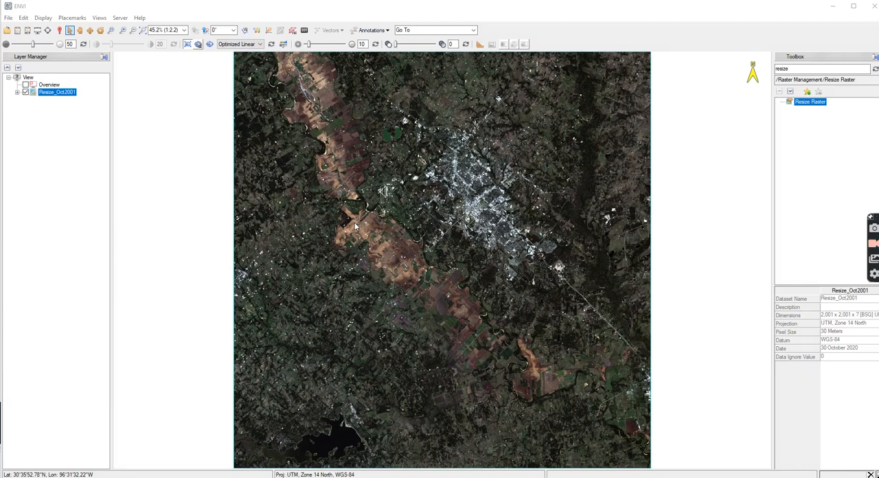
{"action": "mouse_move", "coordinate": [349, 91]}
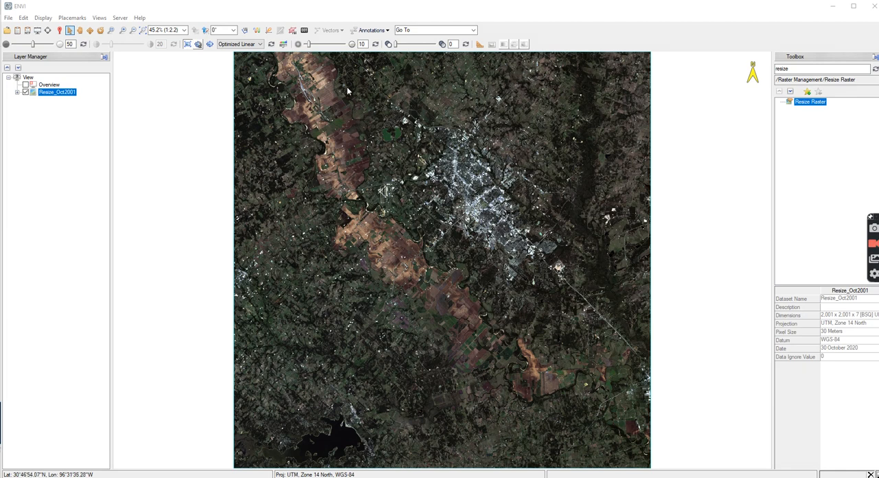
- Start File > Open, browse up to RawFiles and into the April 2020 Landsat 8 scene folder
{"action": "left_click", "coordinate": [8, 17]}
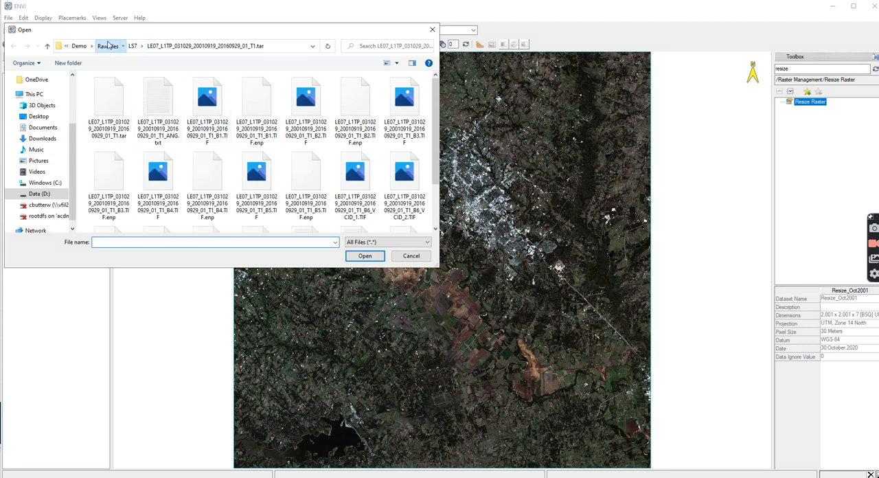
{"action": "left_click", "coordinate": [107, 47]}
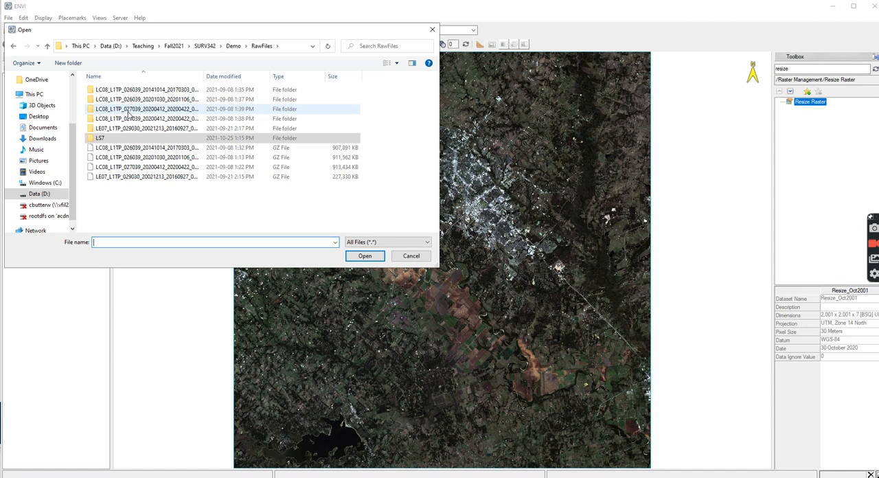
{"action": "double_click", "coordinate": [145, 109]}
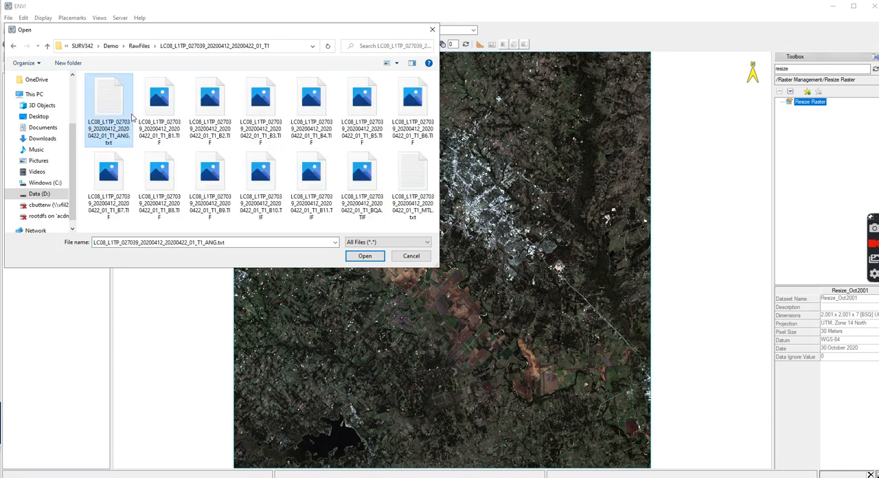
{"action": "left_click", "coordinate": [365, 255]}
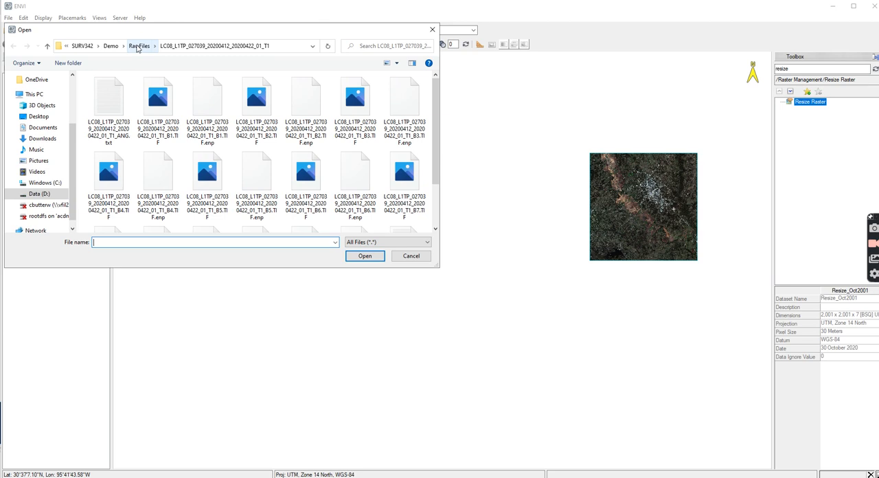
{"action": "left_click", "coordinate": [139, 46]}
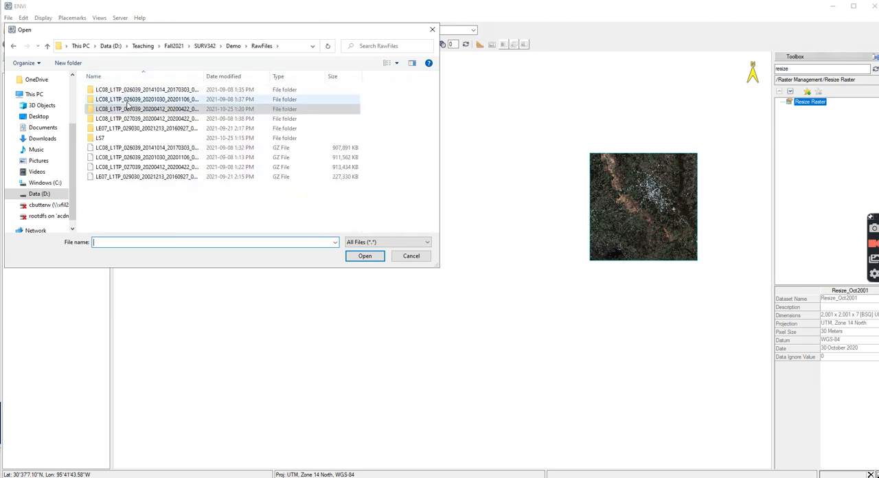
{"action": "double_click", "coordinate": [144, 99]}
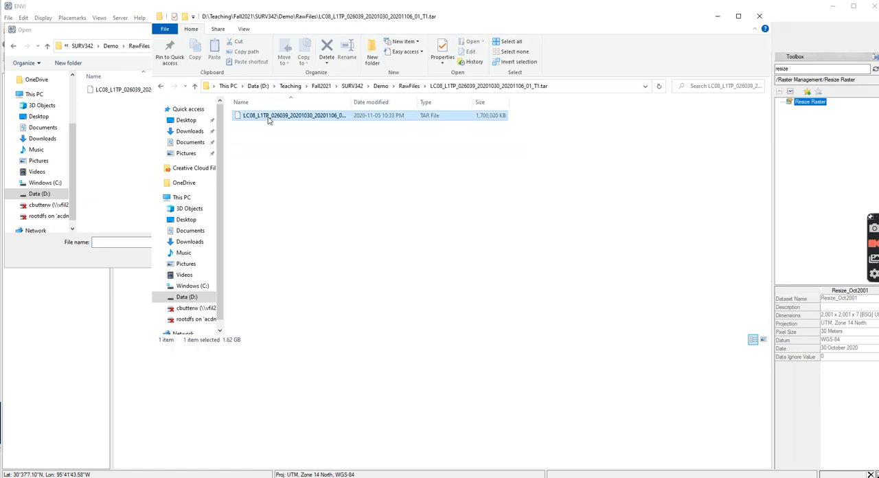
- Extract the October 2020 TAR archive with 7-Zip and view the 14 extracted scene files
{"action": "right_click", "coordinate": [288, 115]}
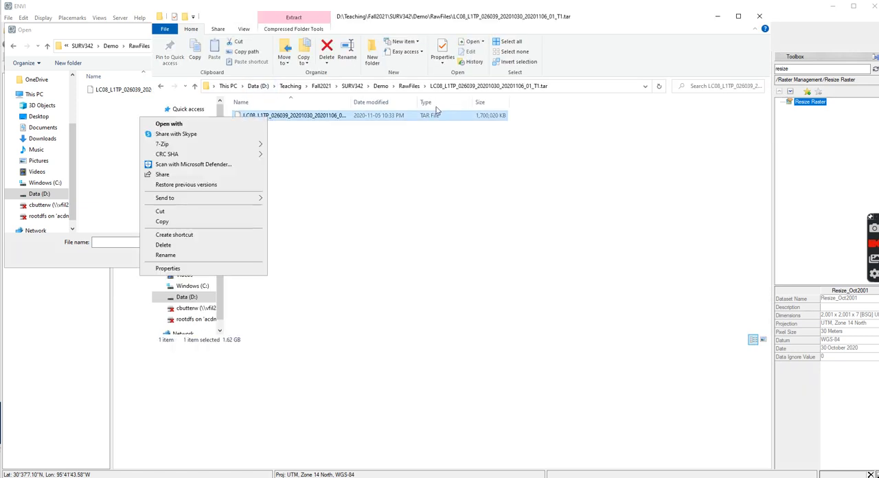
{"action": "mouse_move", "coordinate": [199, 154]}
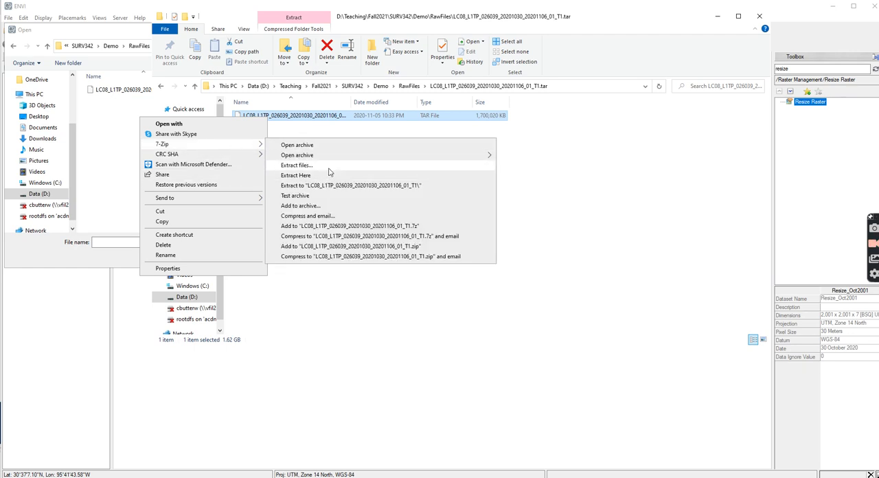
{"action": "left_click", "coordinate": [295, 176]}
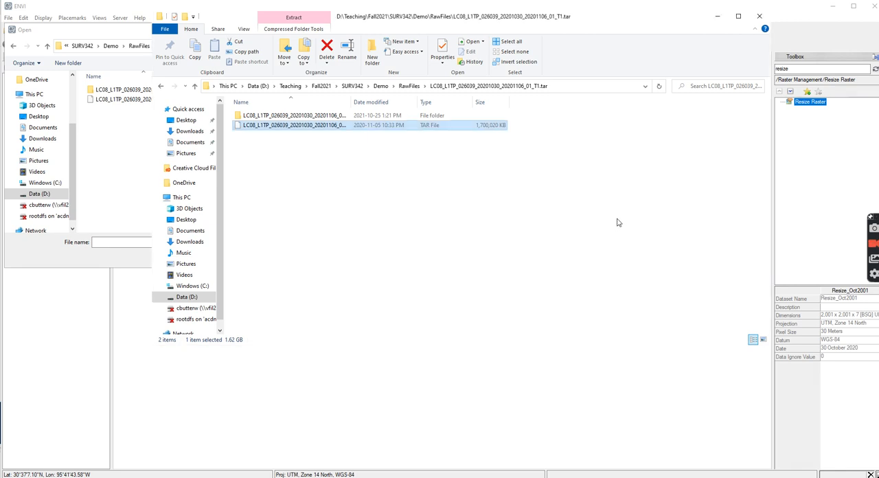
{"action": "double_click", "coordinate": [291, 115]}
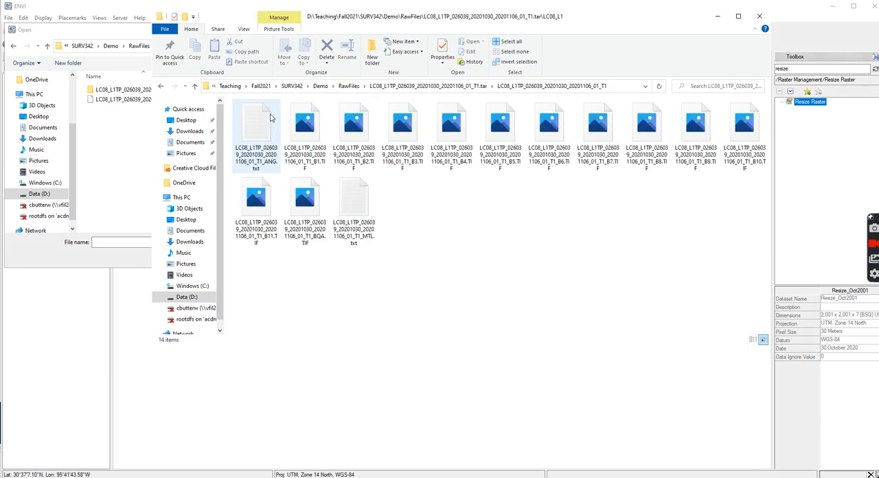
{"action": "left_click", "coordinate": [355, 200]}
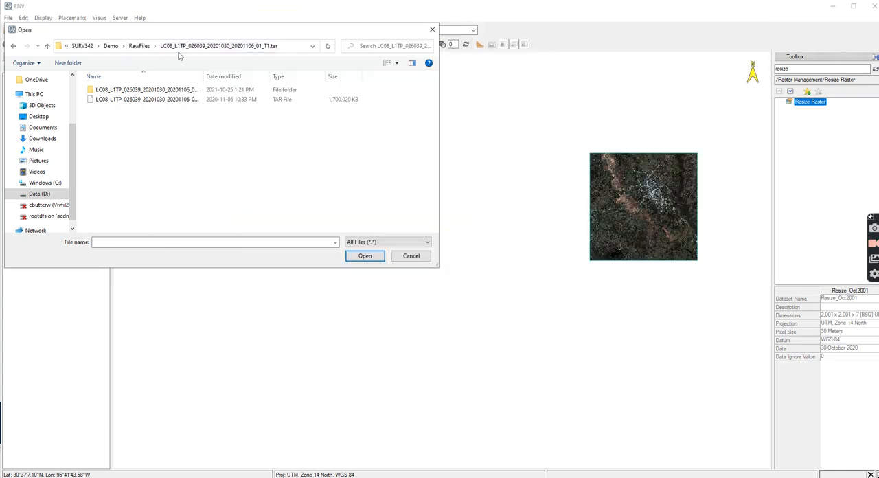
- Load the October 2020 scene from its MTL metadata file as a new layer
{"action": "left_click", "coordinate": [144, 89]}
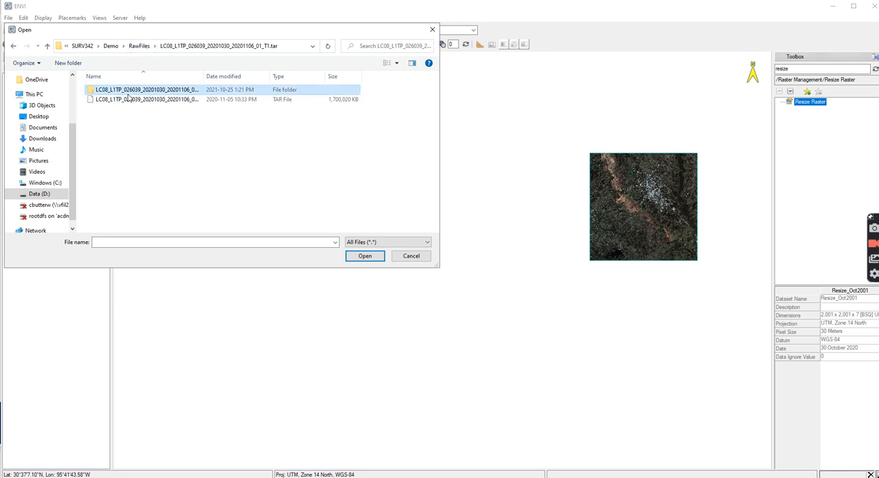
{"action": "left_click", "coordinate": [366, 255]}
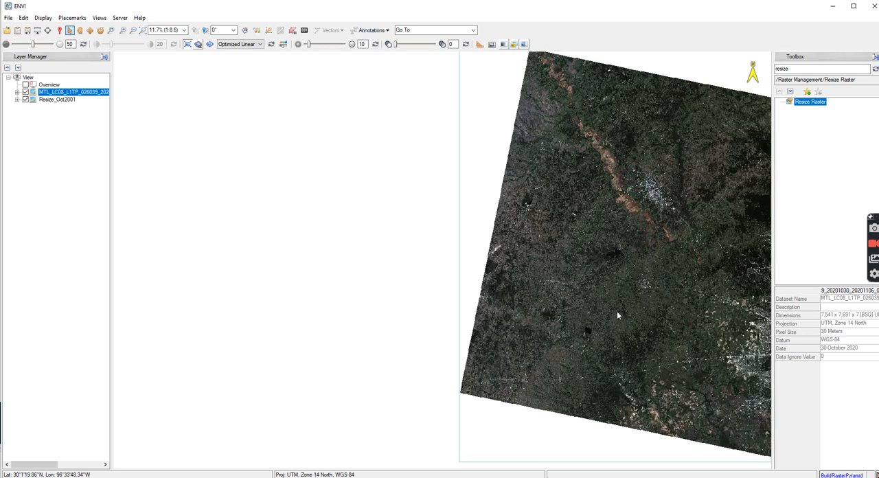
{"action": "mouse_move", "coordinate": [674, 279]}
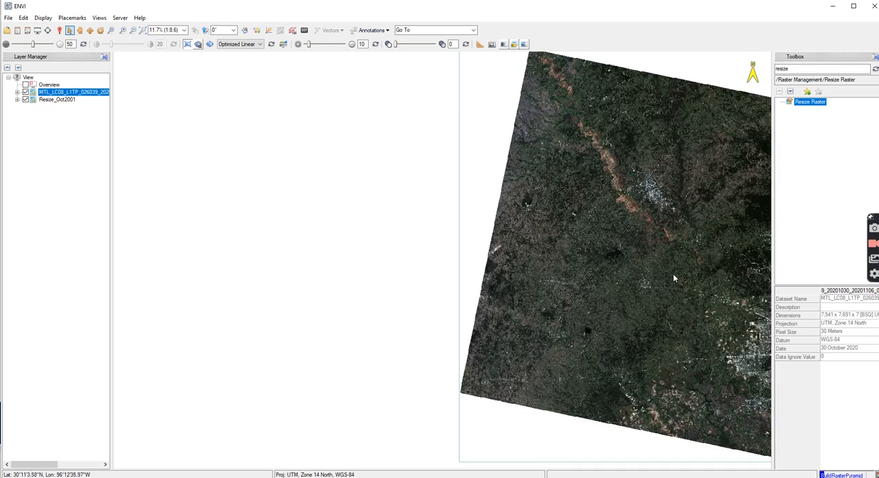
{"action": "mouse_move", "coordinate": [539, 144]}
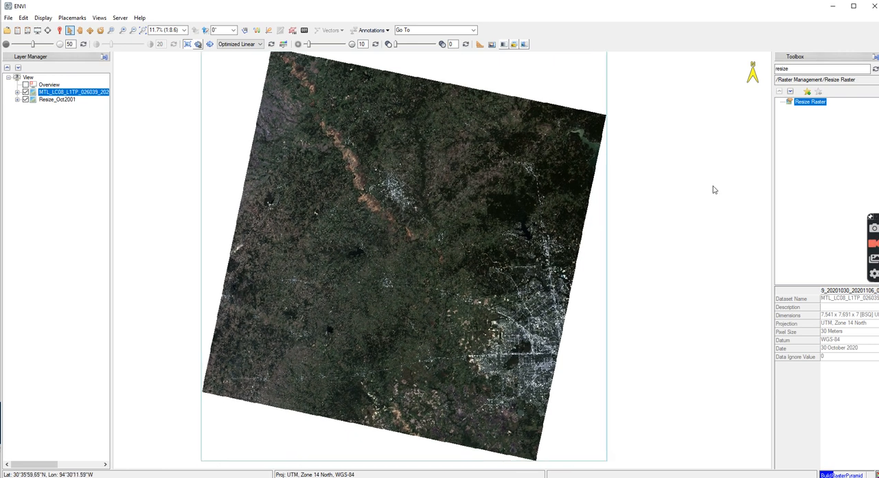
{"action": "mouse_move", "coordinate": [456, 277]}
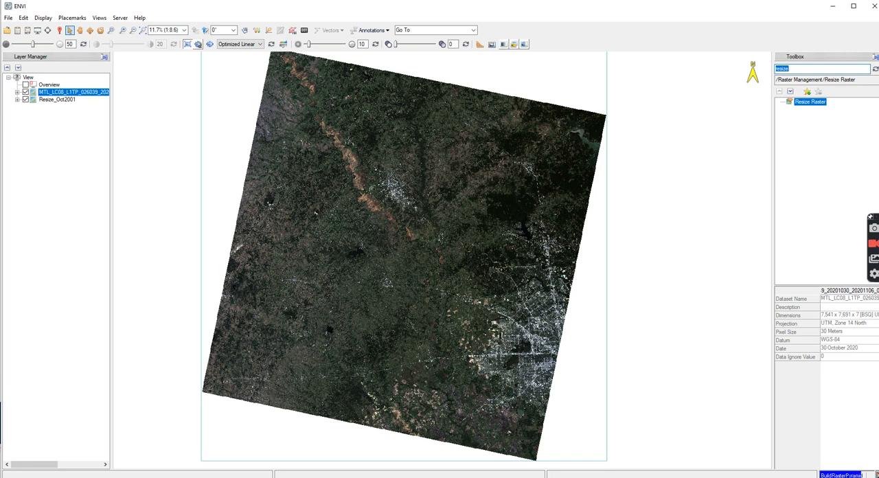
{"action": "mouse_move", "coordinate": [864, 122]}
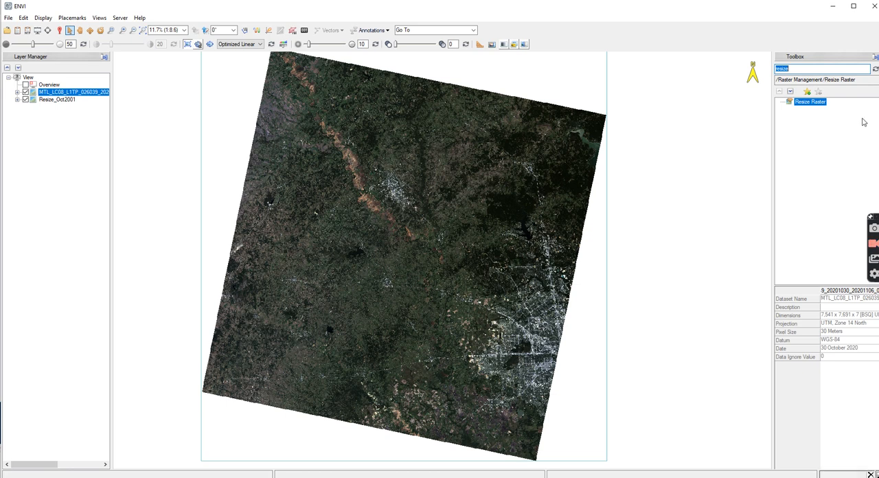
- Choose the October 2020 multispectral raster as the Resize Raster input
{"action": "double_click", "coordinate": [810, 102]}
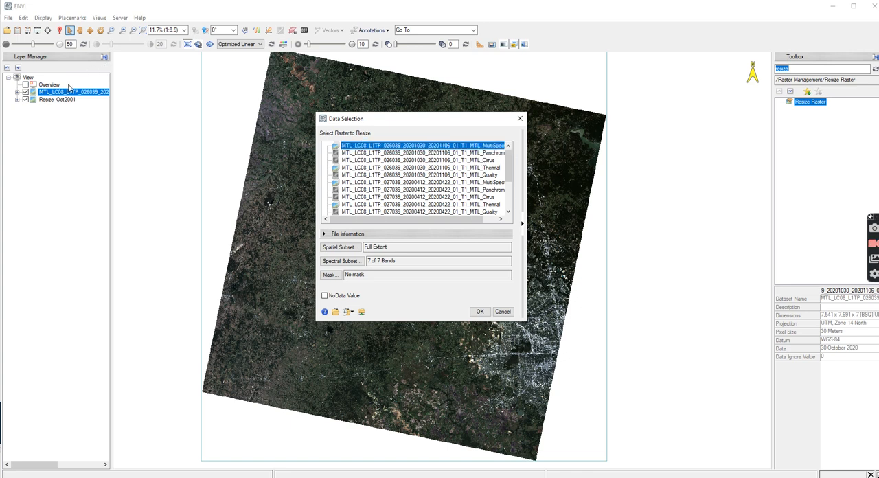
{"action": "left_click", "coordinate": [424, 146]}
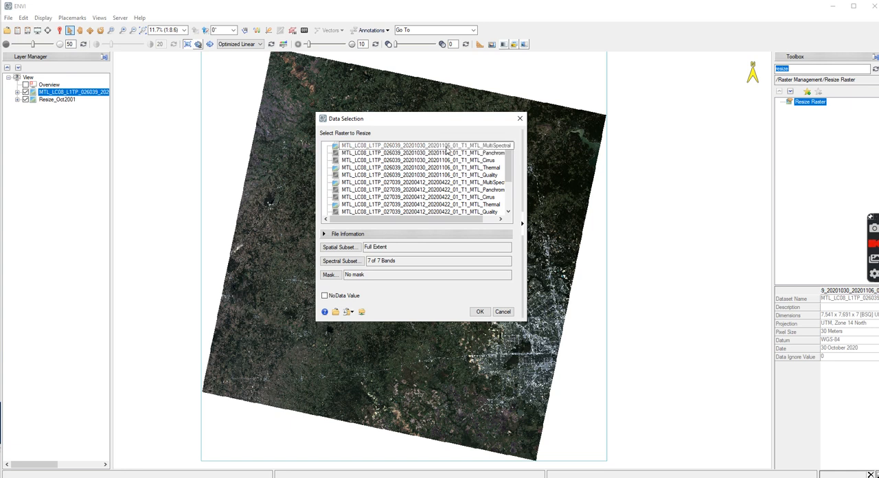
{"action": "left_click", "coordinate": [423, 145]}
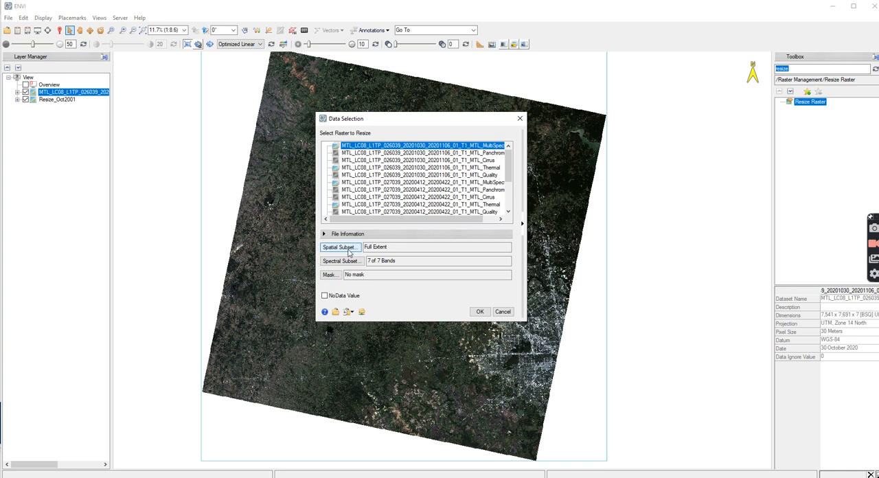
{"action": "left_click", "coordinate": [339, 247]}
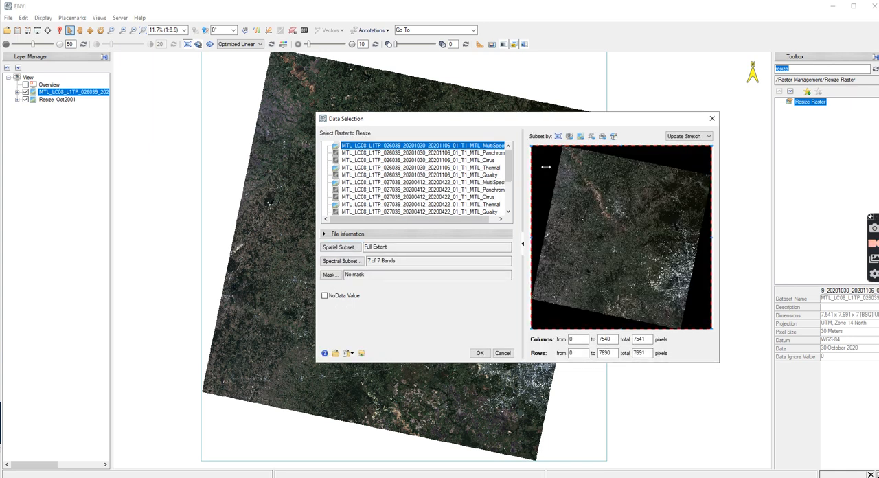
{"action": "mouse_move", "coordinate": [581, 136]}
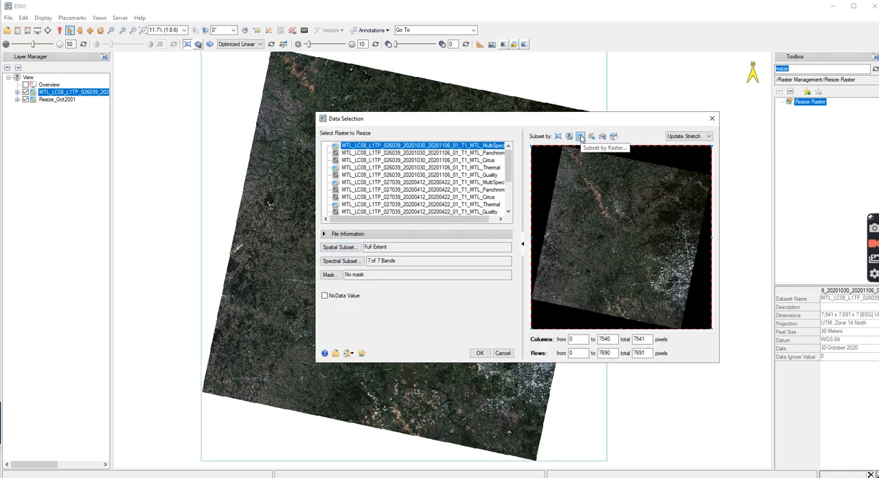
- Subset the input by raster to Resize_Oct2001's 2001 × 2001 pixel extent and confirm
{"action": "left_click", "coordinate": [580, 136]}
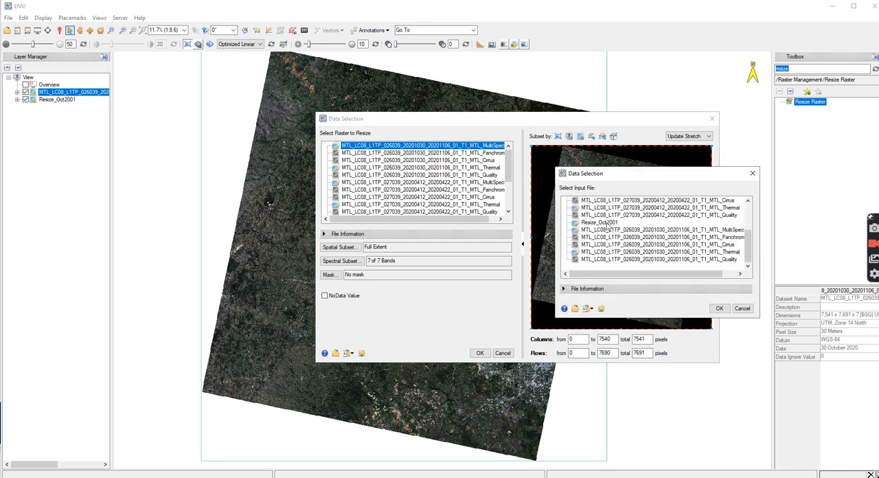
{"action": "left_click", "coordinate": [599, 223]}
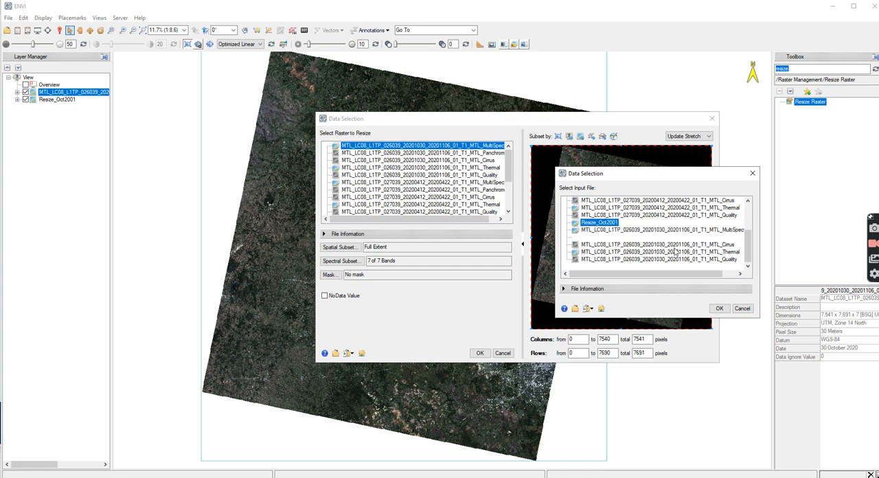
{"action": "left_click", "coordinate": [720, 307]}
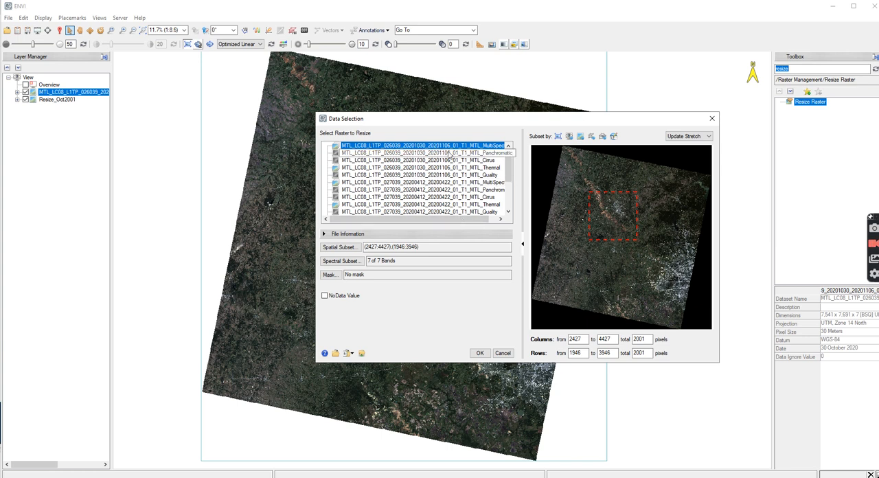
{"action": "left_click", "coordinate": [481, 352]}
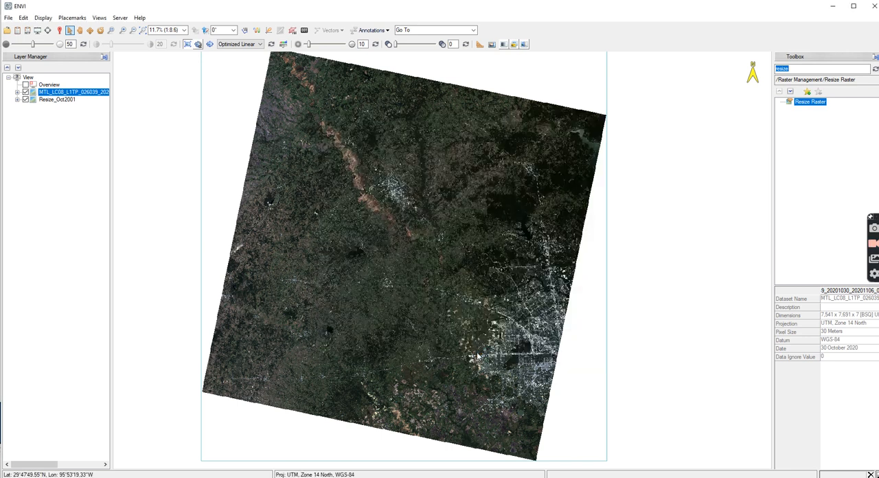
- Save the resized output as Resize_Oct2020 in the Oct2001 folder and run the resize
{"action": "double_click", "coordinate": [811, 102]}
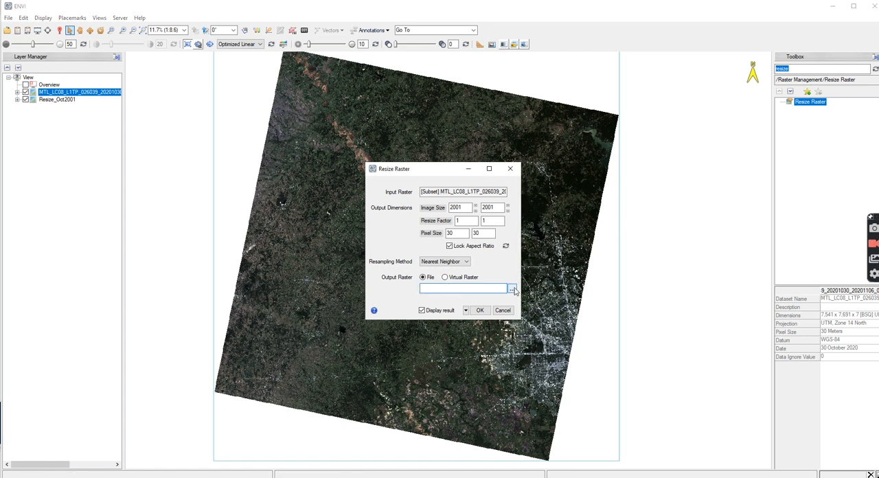
{"action": "left_click", "coordinate": [512, 288]}
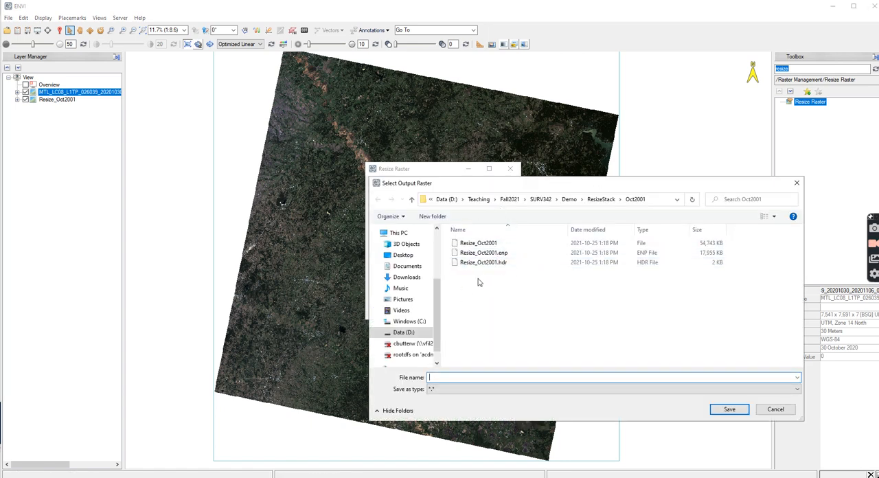
{"action": "type", "text": "Resize_Oct2020"}
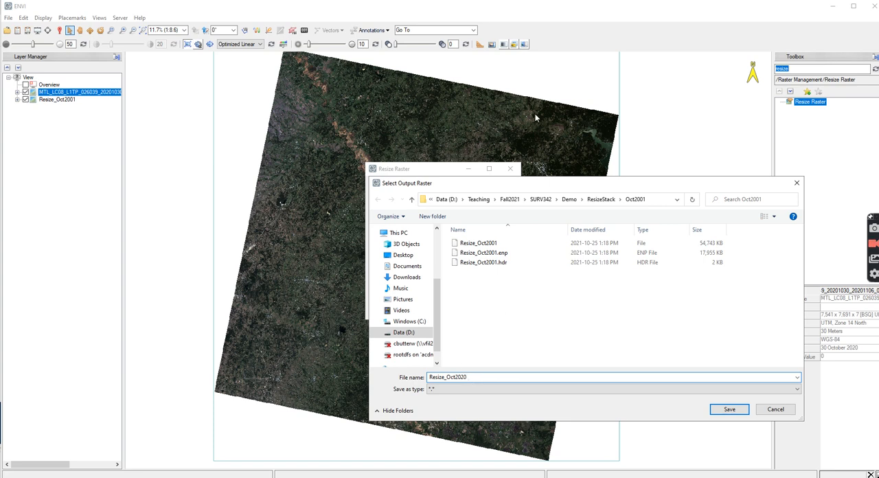
{"action": "left_click", "coordinate": [728, 409]}
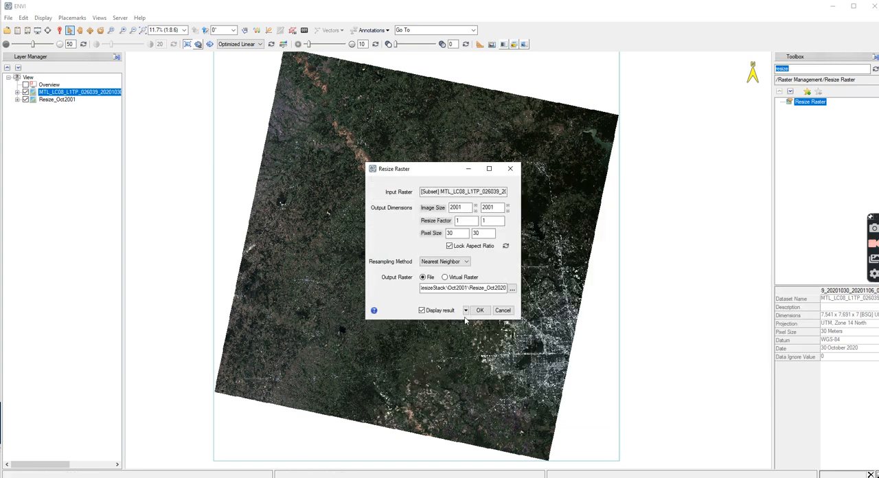
{"action": "left_click", "coordinate": [481, 310]}
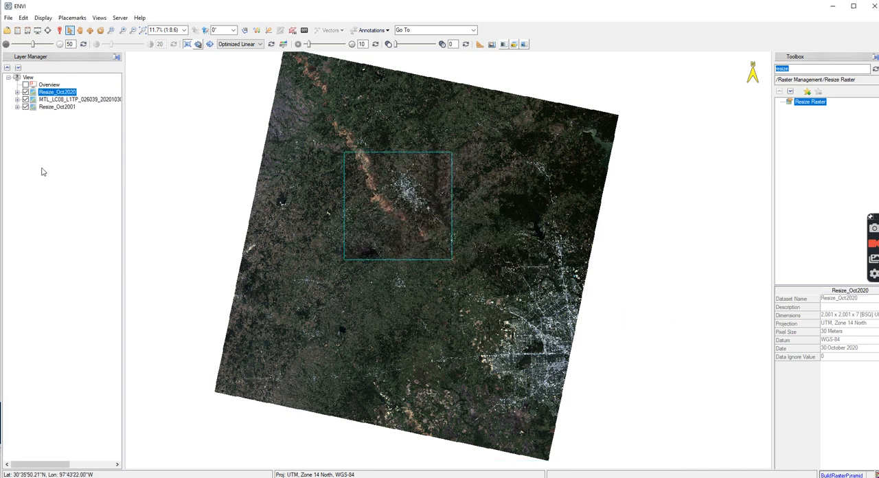
- Remove the full October 2020 MTL scene layer from the Layer Manager
{"action": "right_click", "coordinate": [77, 99]}
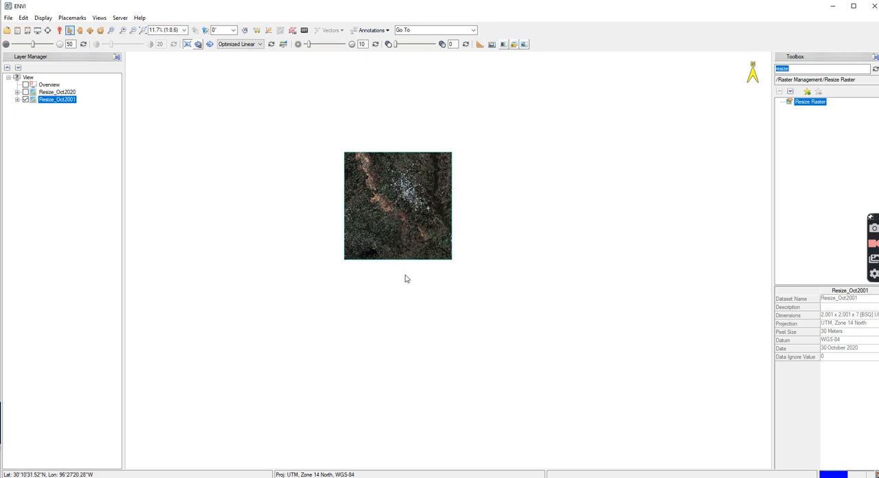
{"action": "mouse_move", "coordinate": [482, 206]}
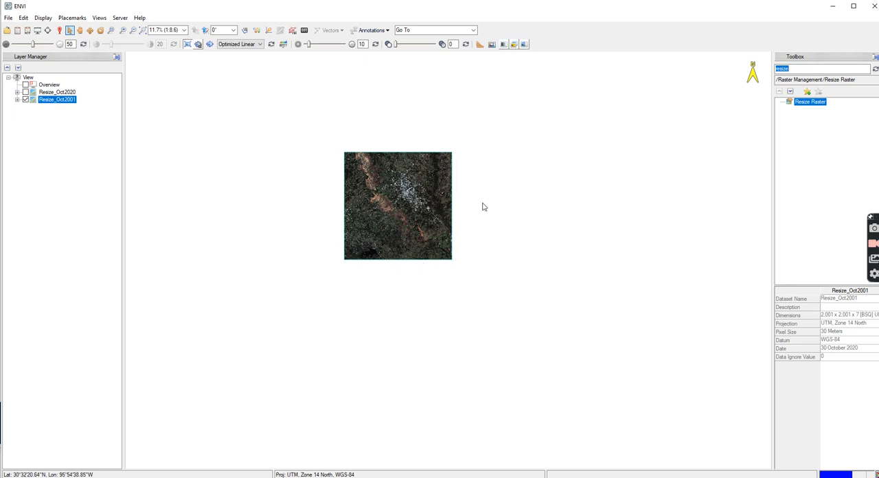
{"action": "mouse_move", "coordinate": [529, 250]}
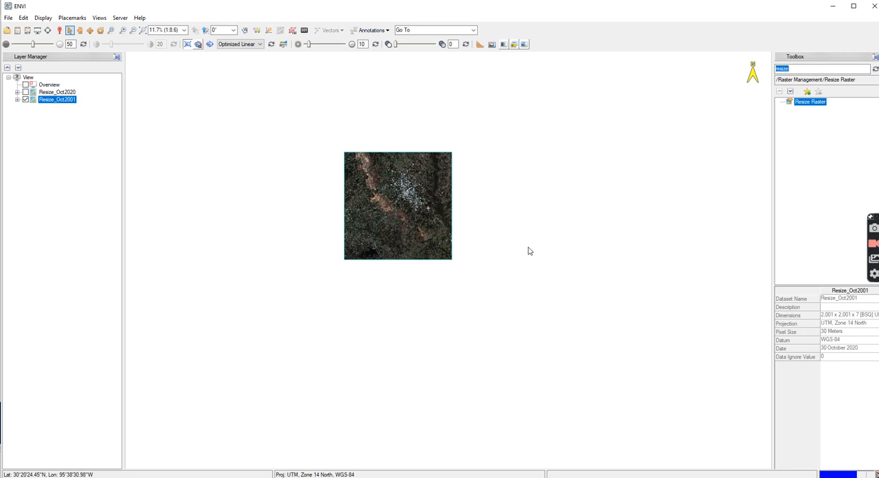
{"action": "mouse_move", "coordinate": [215, 213]}
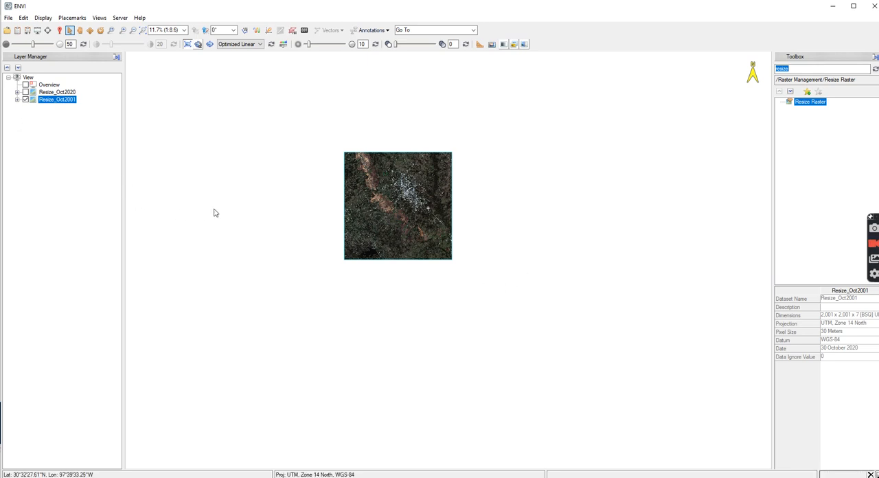
{"action": "mouse_move", "coordinate": [496, 220]}
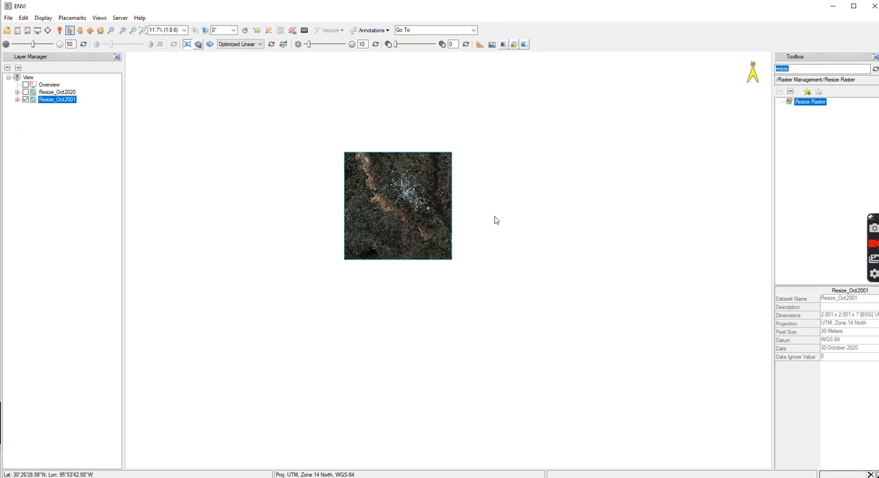
{"action": "mouse_move", "coordinate": [562, 241]}
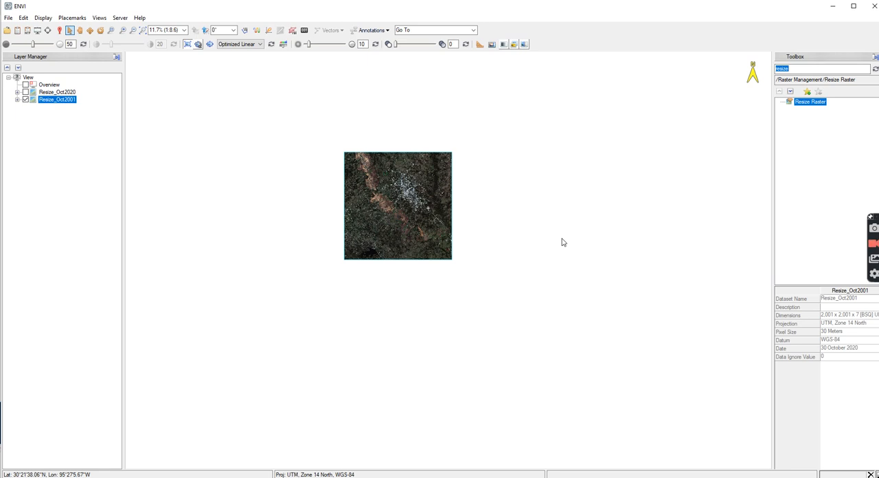
{"action": "mouse_move", "coordinate": [431, 239]}
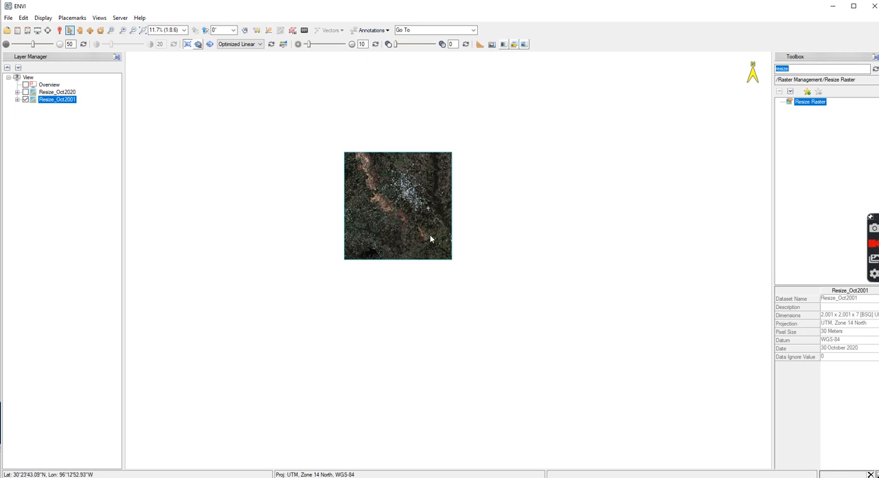